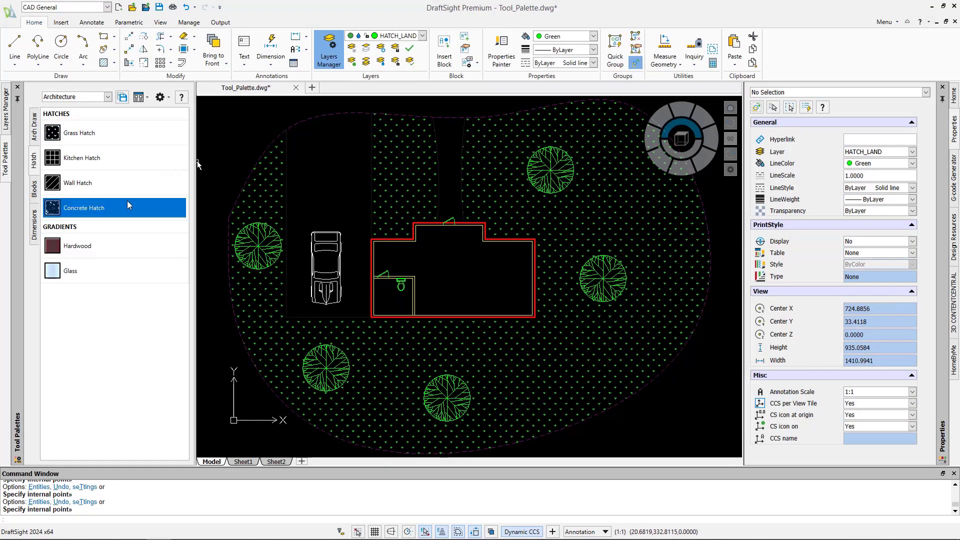
Apply the concrete hatch to the site plan and insert a palm tree block.
left_click(160, 22)
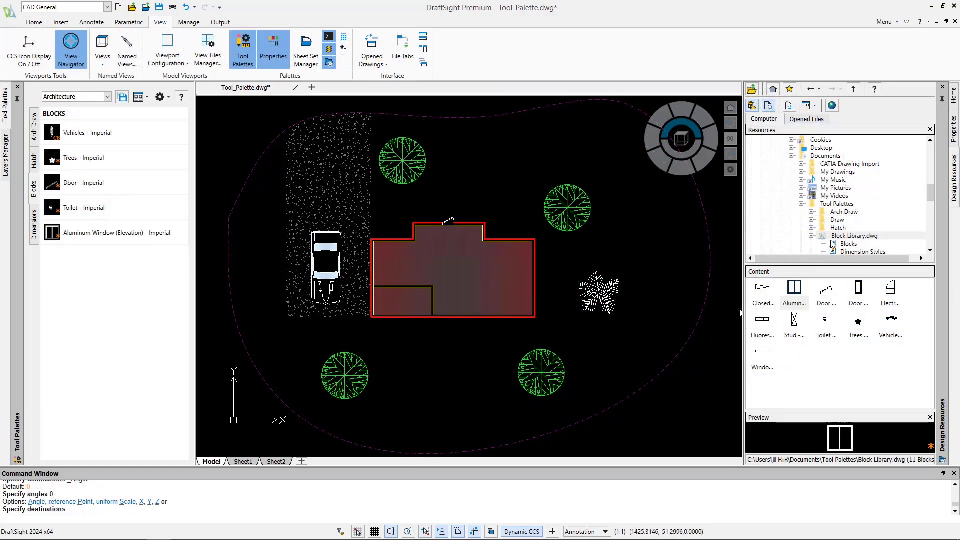
left_click(854, 235)
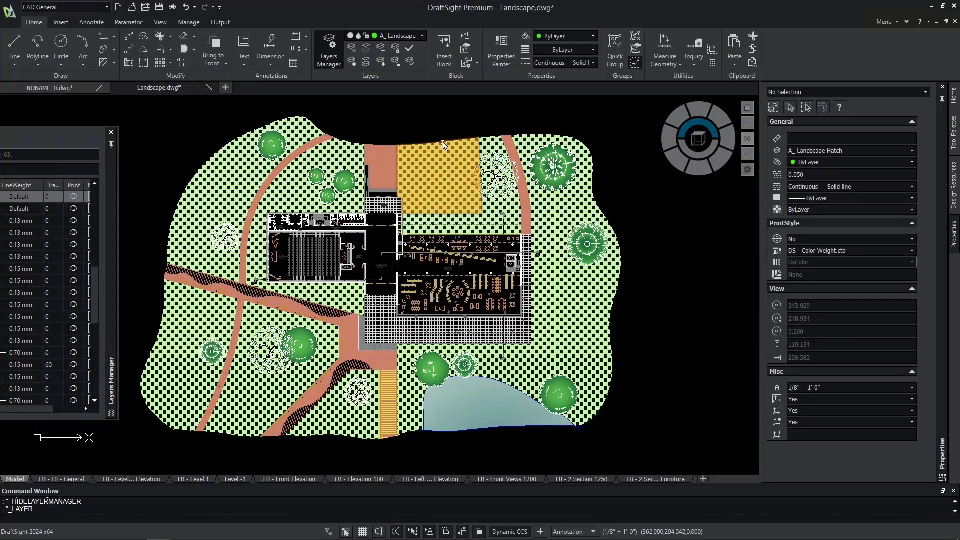
left_click(329, 46)
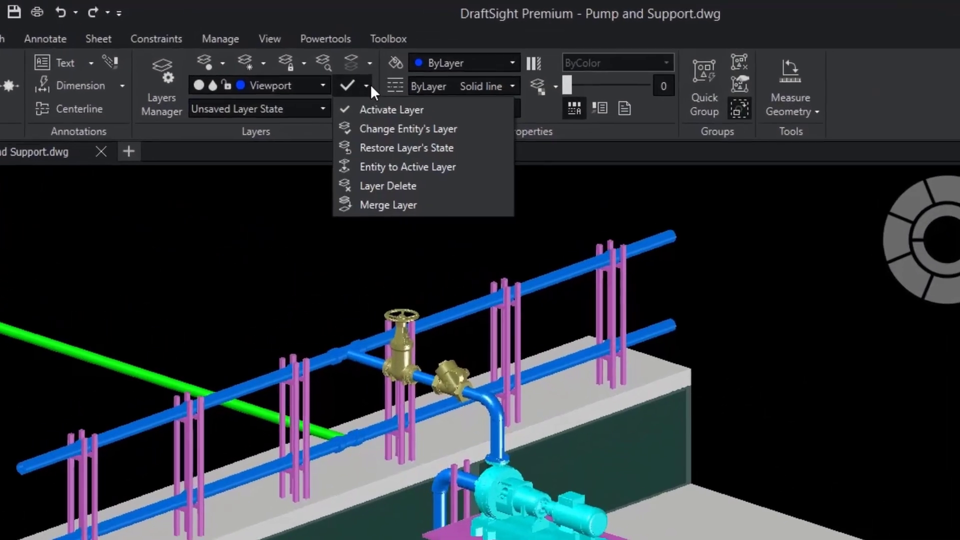
mouse_move(388, 209)
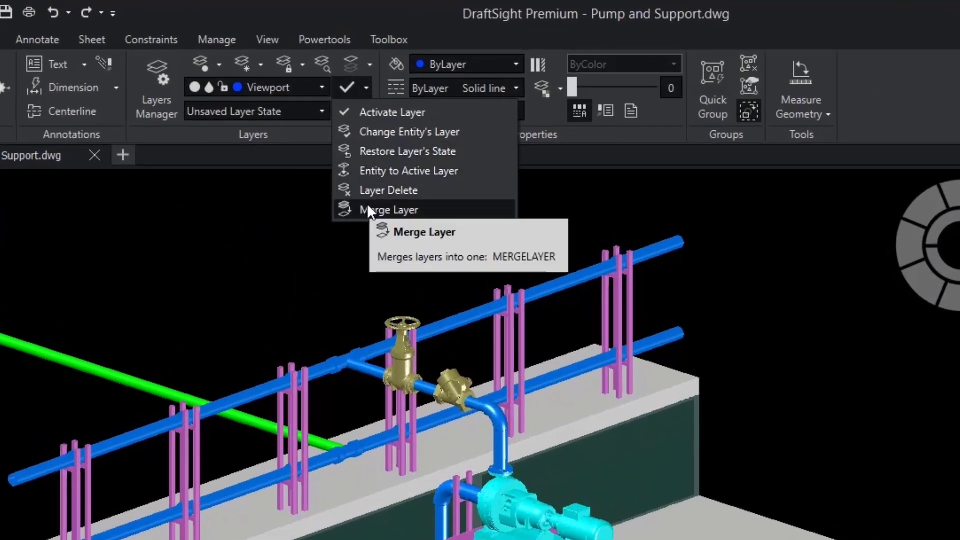
Start Merge Layer and filter the destination layer to 'Pipe 1'.
left_click(388, 210)
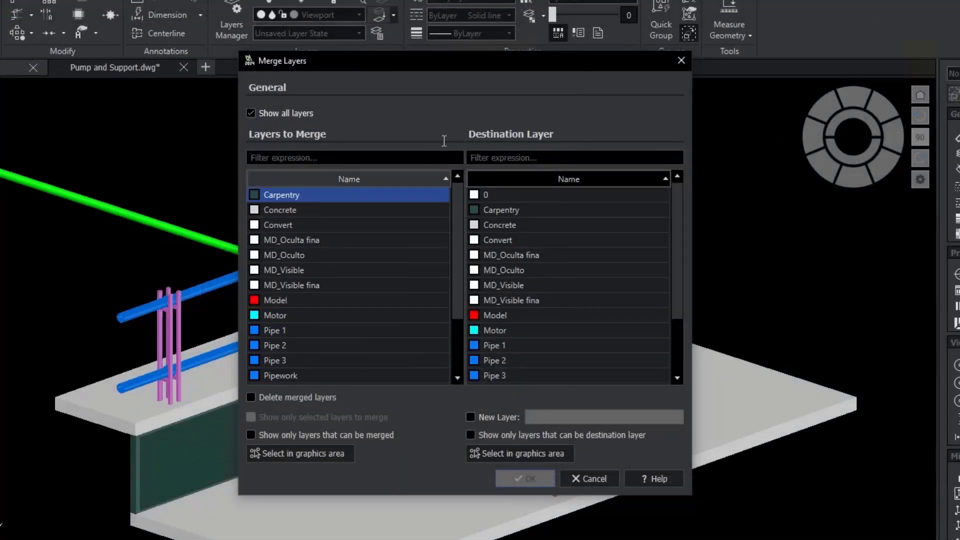
type("Pipe 1")
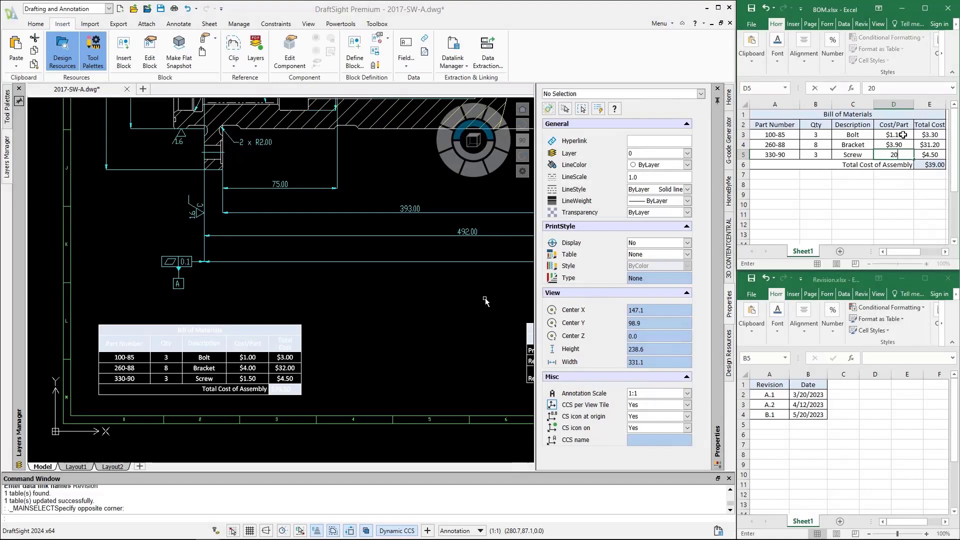
Confirm the new screw cost value in the linked Excel sheet.
key("Return")
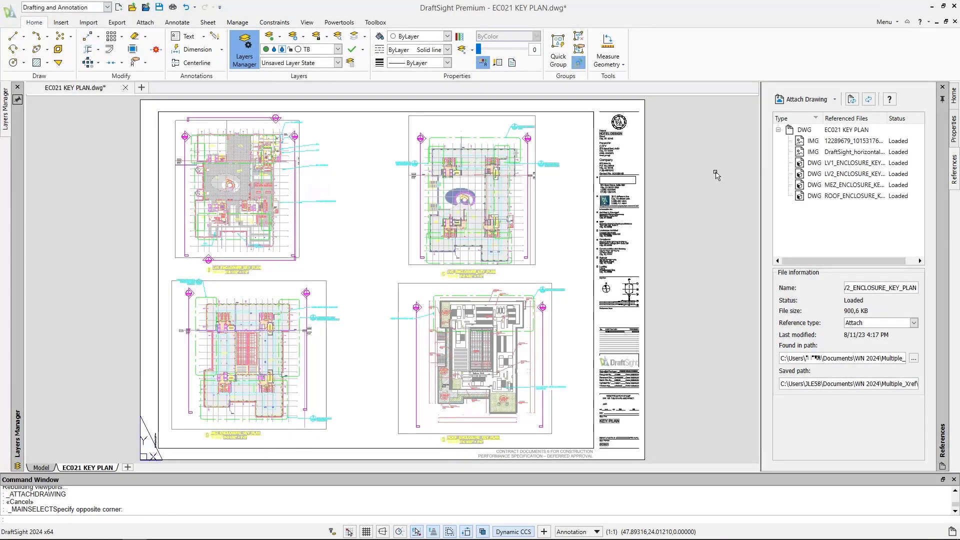
Open the Associative dropdown for the BRICK hatch in Properties.
left_click(851, 162)
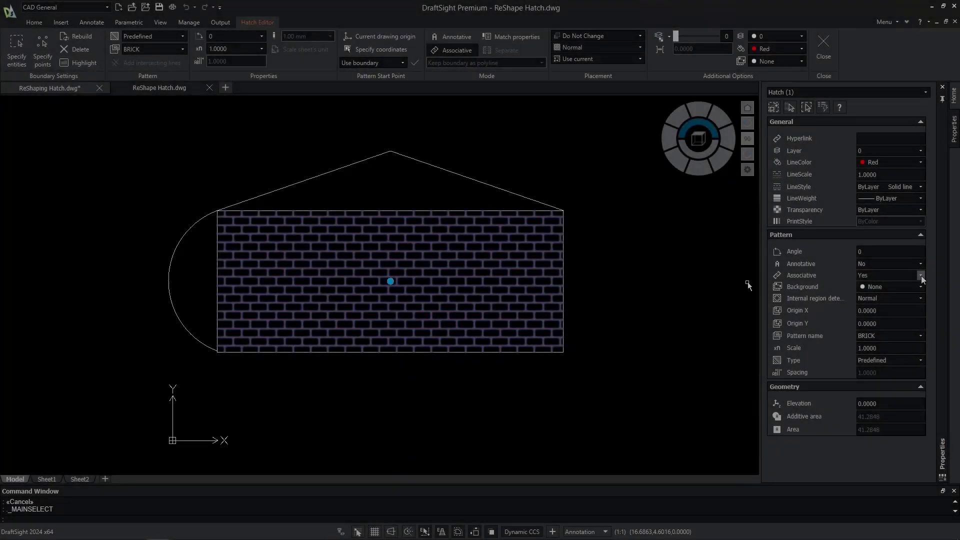
Set the hatch Associative to No and show the edge grip's reshaping options.
left_click(920, 275)
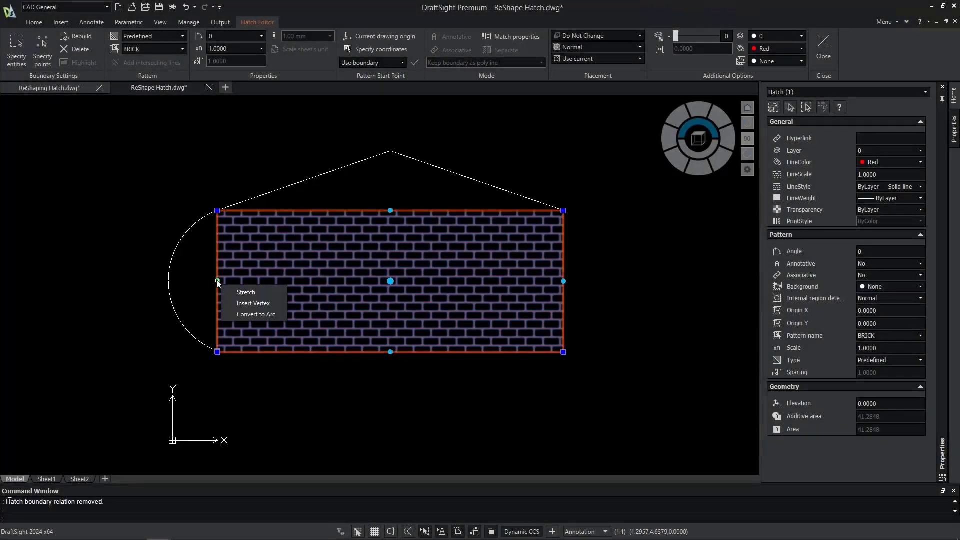
left_click(254, 314)
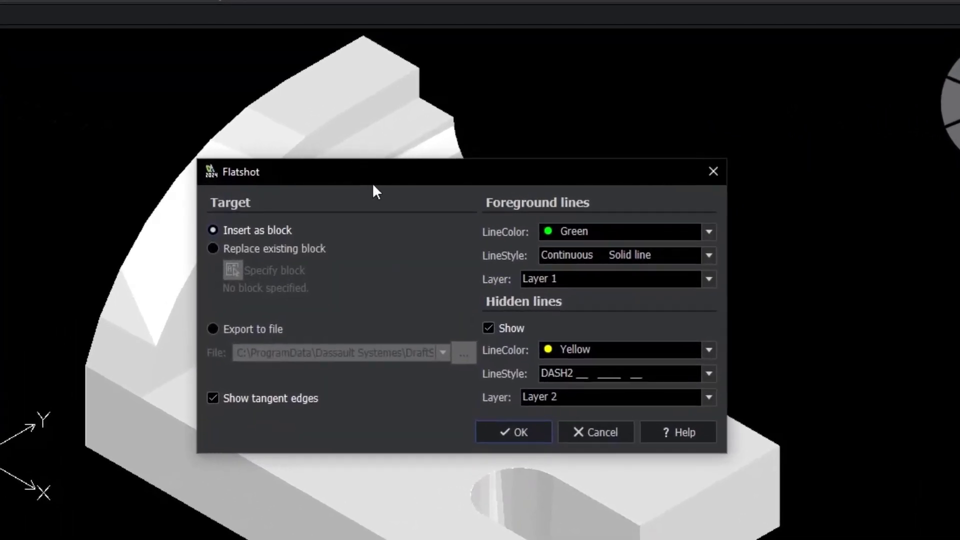
Confirm Flatshot with green Layer 1 foreground and yellow DASH2 Layer 2 hidden lines.
left_click(513, 431)
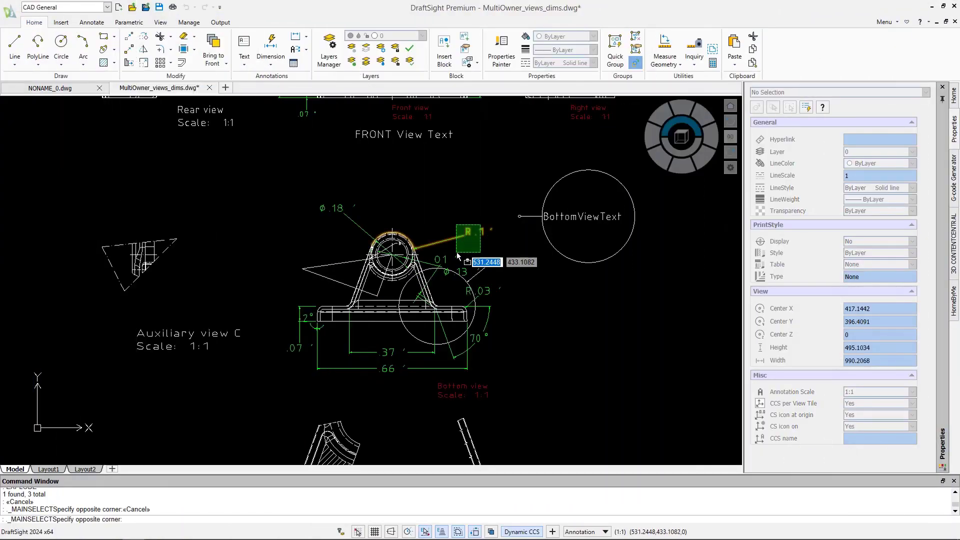
Select the front view's radius dimension to show its Radial Dimension properties.
left_click(466, 237)
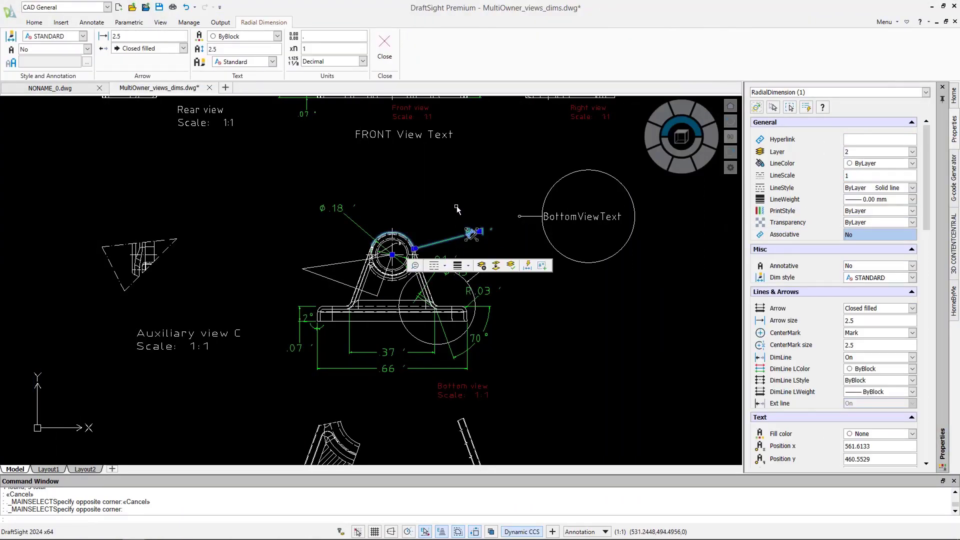